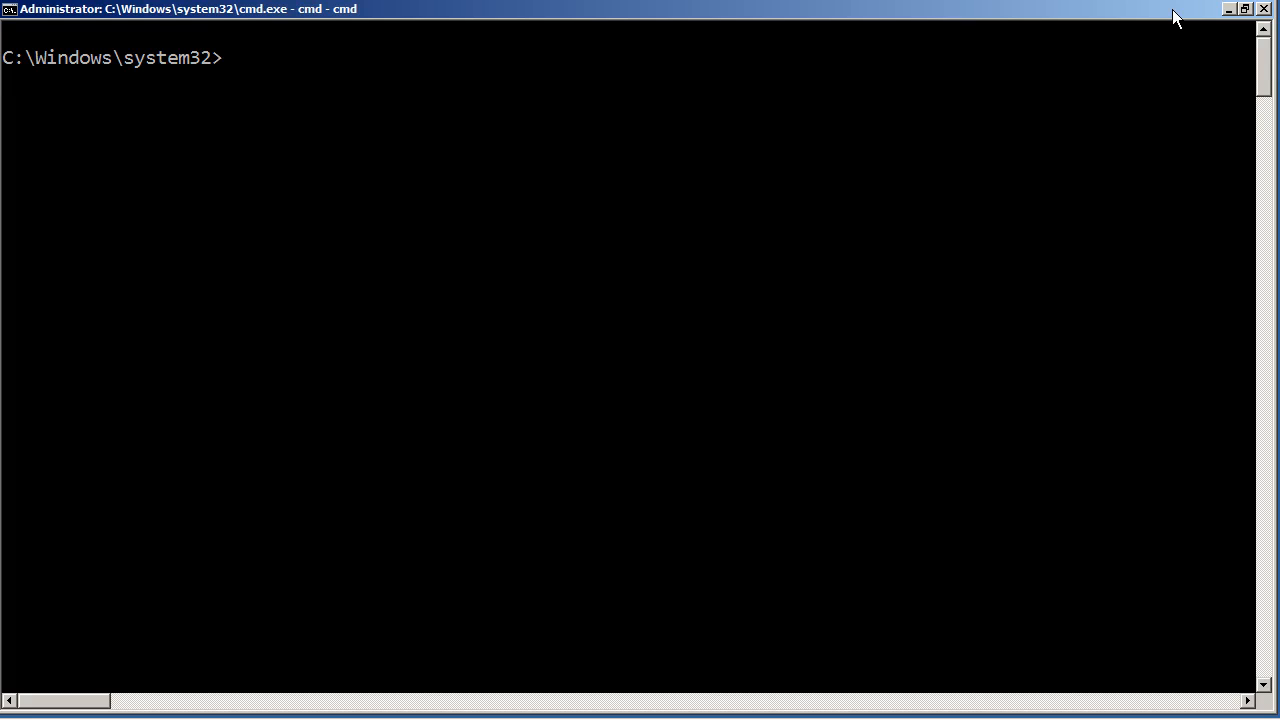
pyautogui.write('ping')
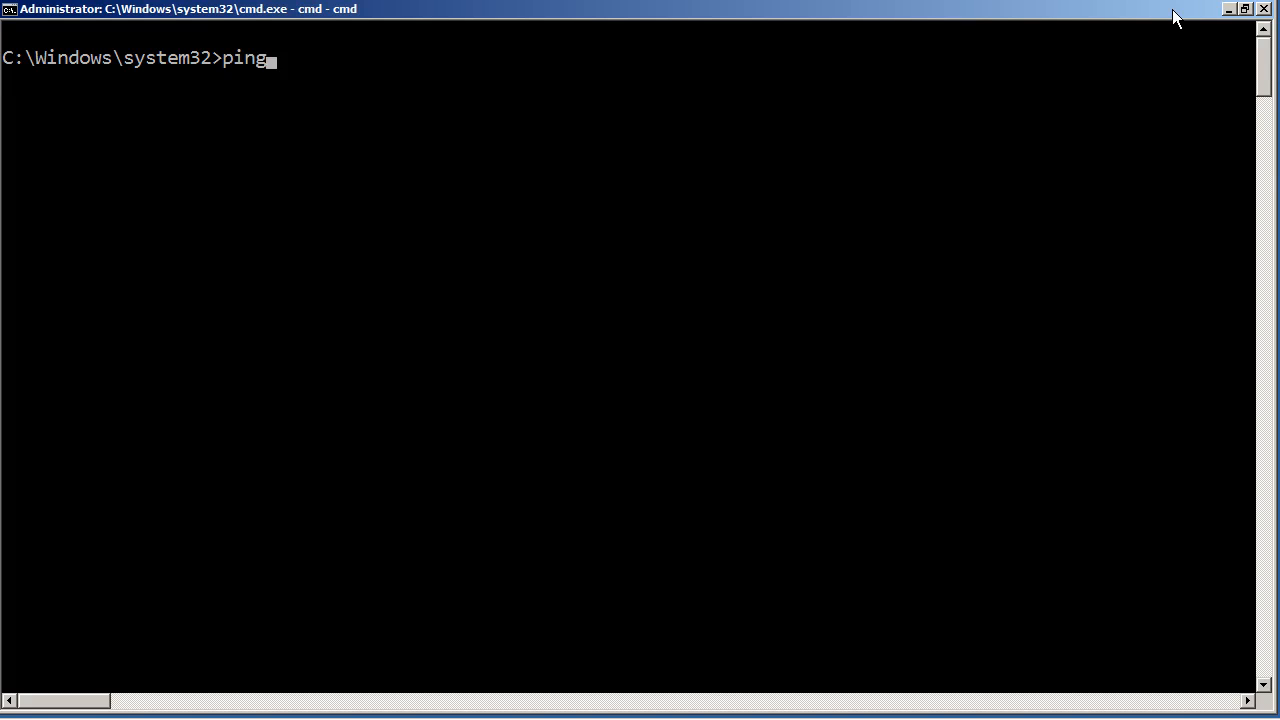
pyautogui.write('www.t')
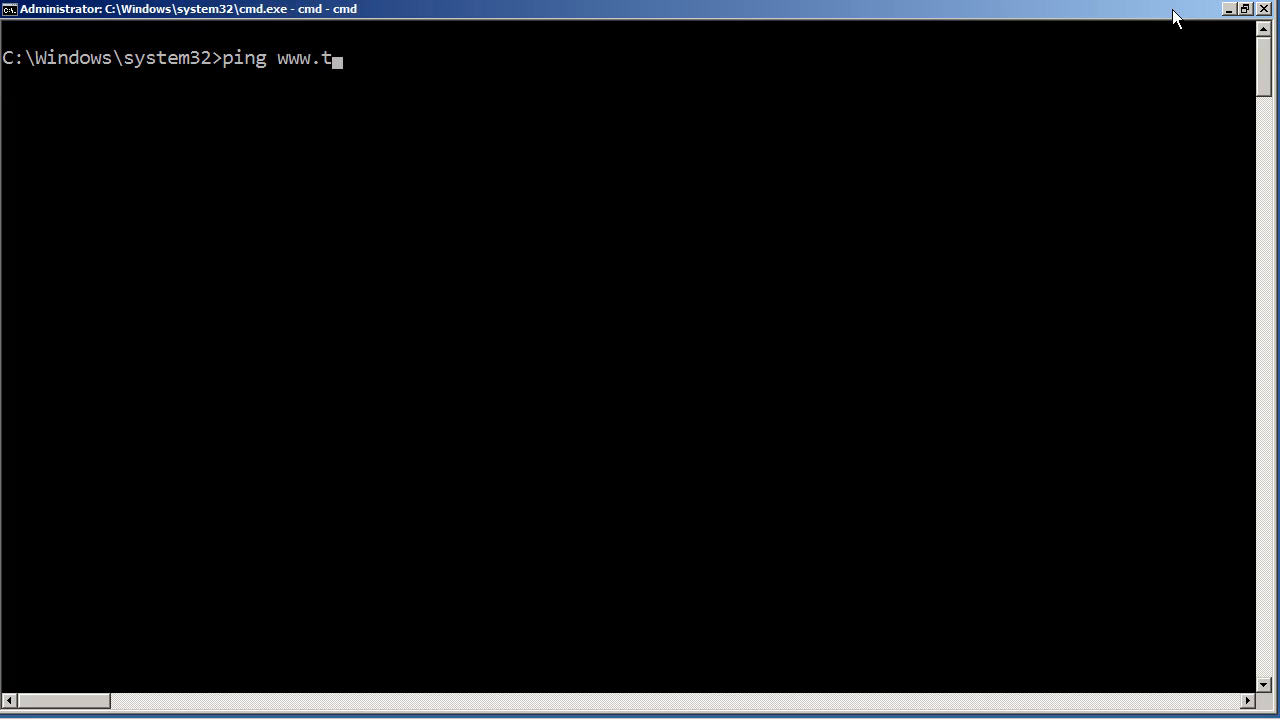
pyautogui.write('pnet.p')
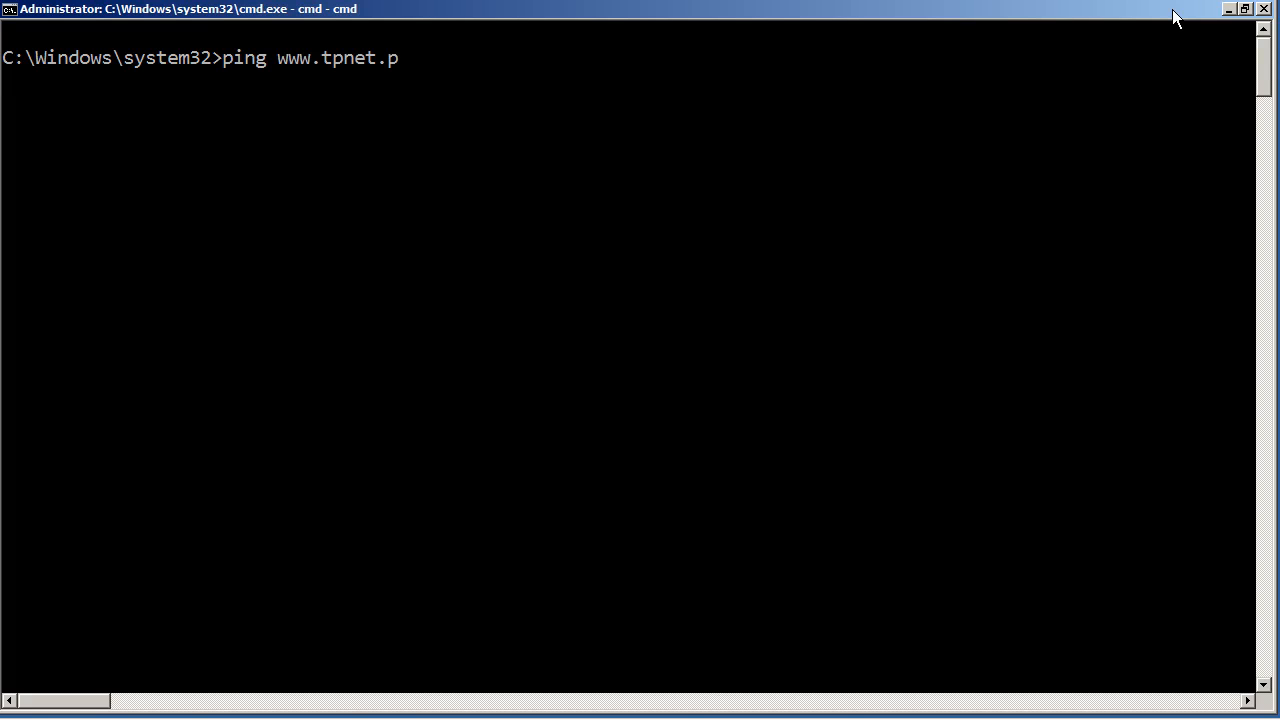
pyautogui.write('l')
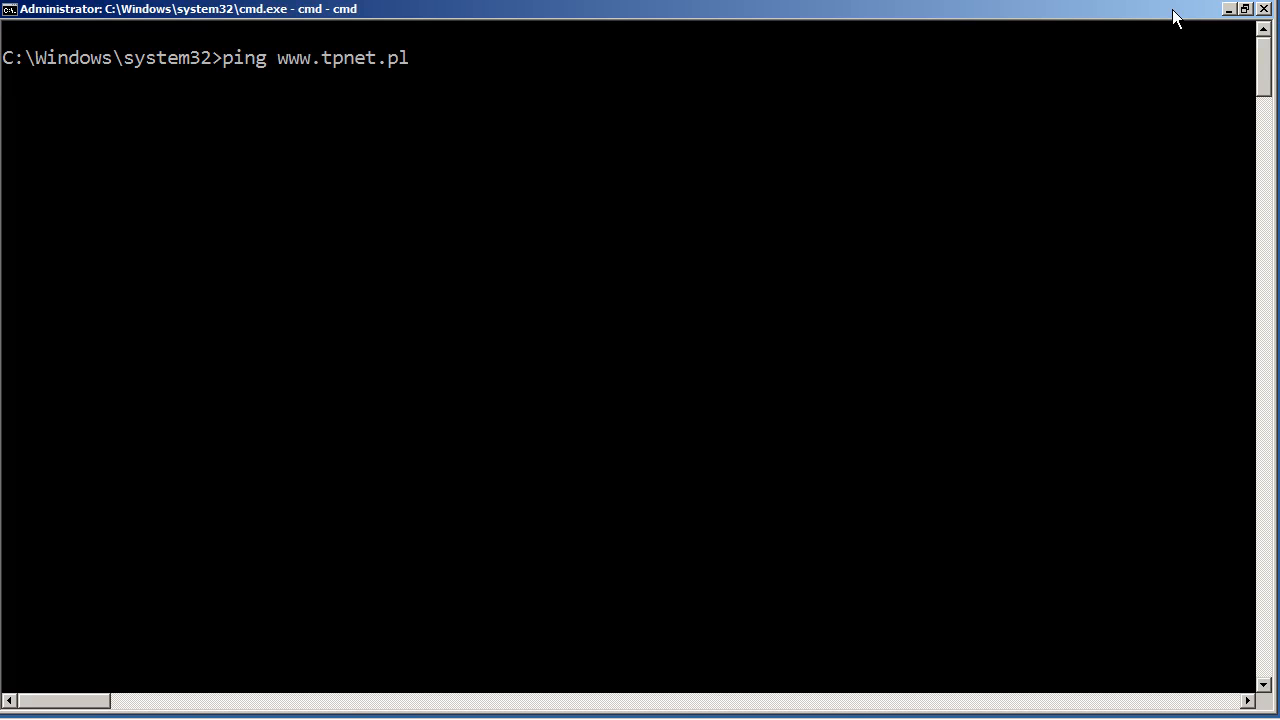
pyautogui.press('Return')
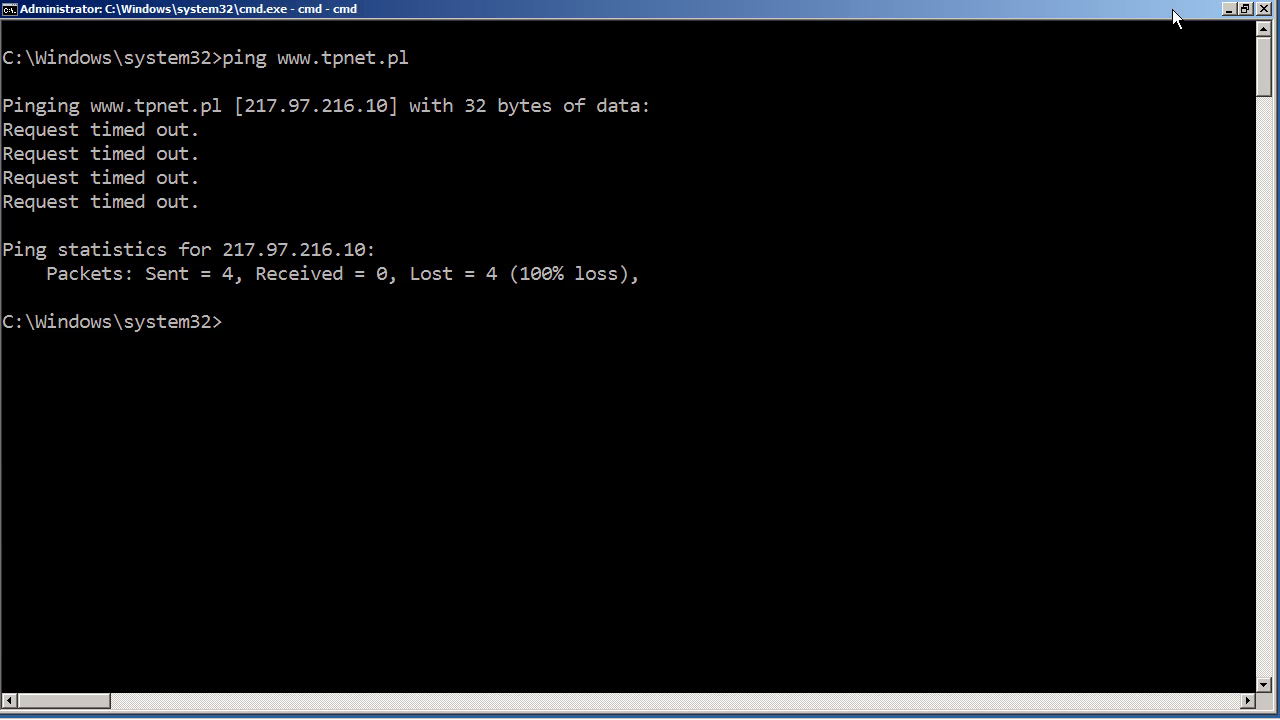
# - After the ping times out with 100% loss, begin typing 'trac' at the new prompt
pyautogui.write('trac')
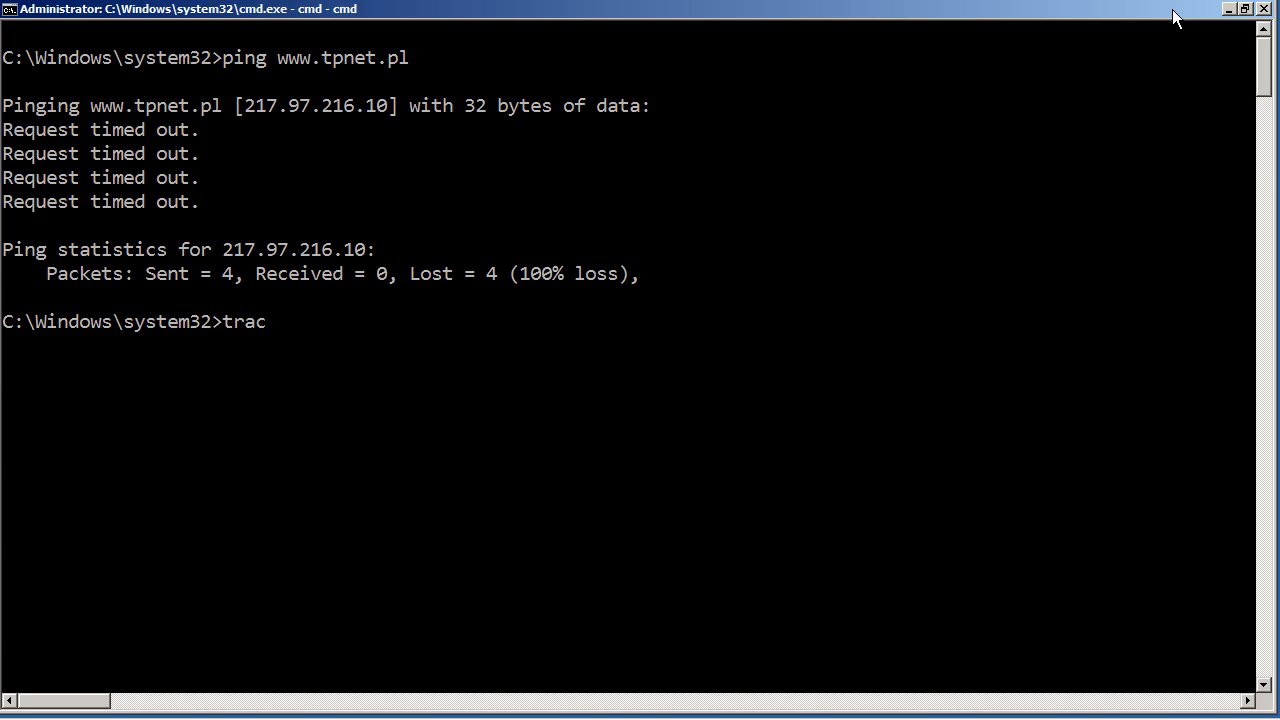
pyautogui.write('ert www')
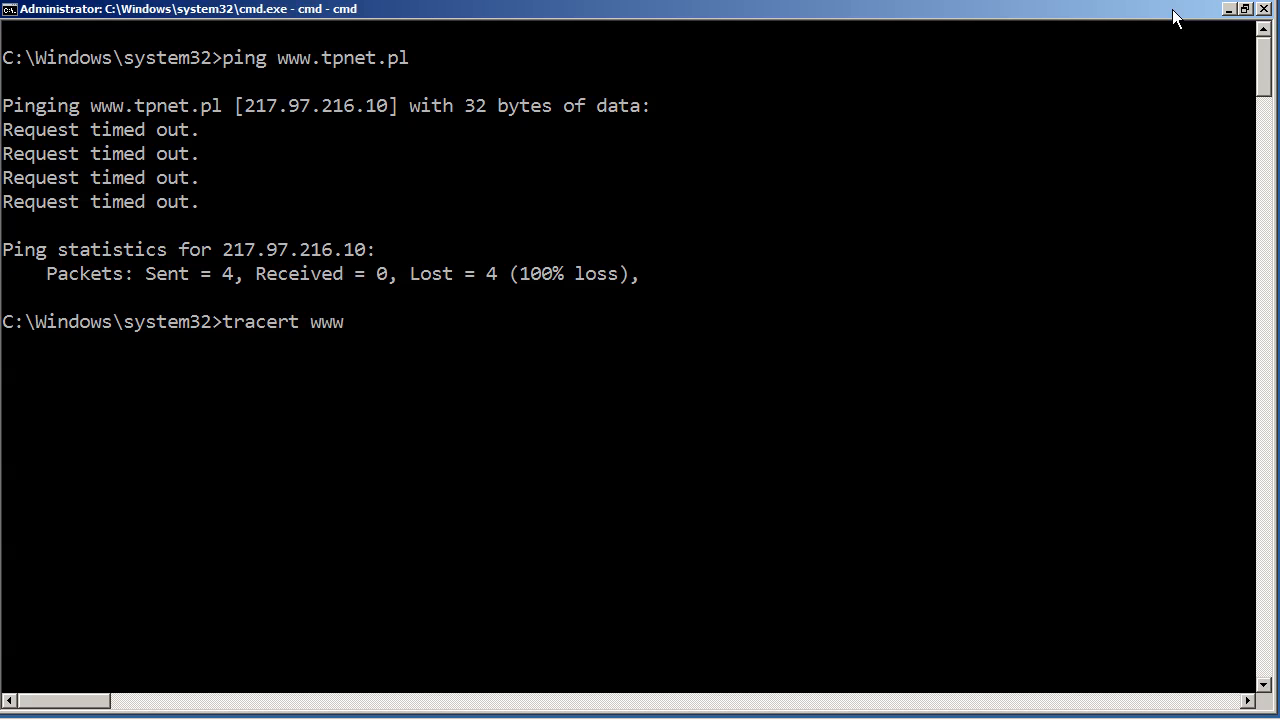
pyautogui.write('.tpnet.p')
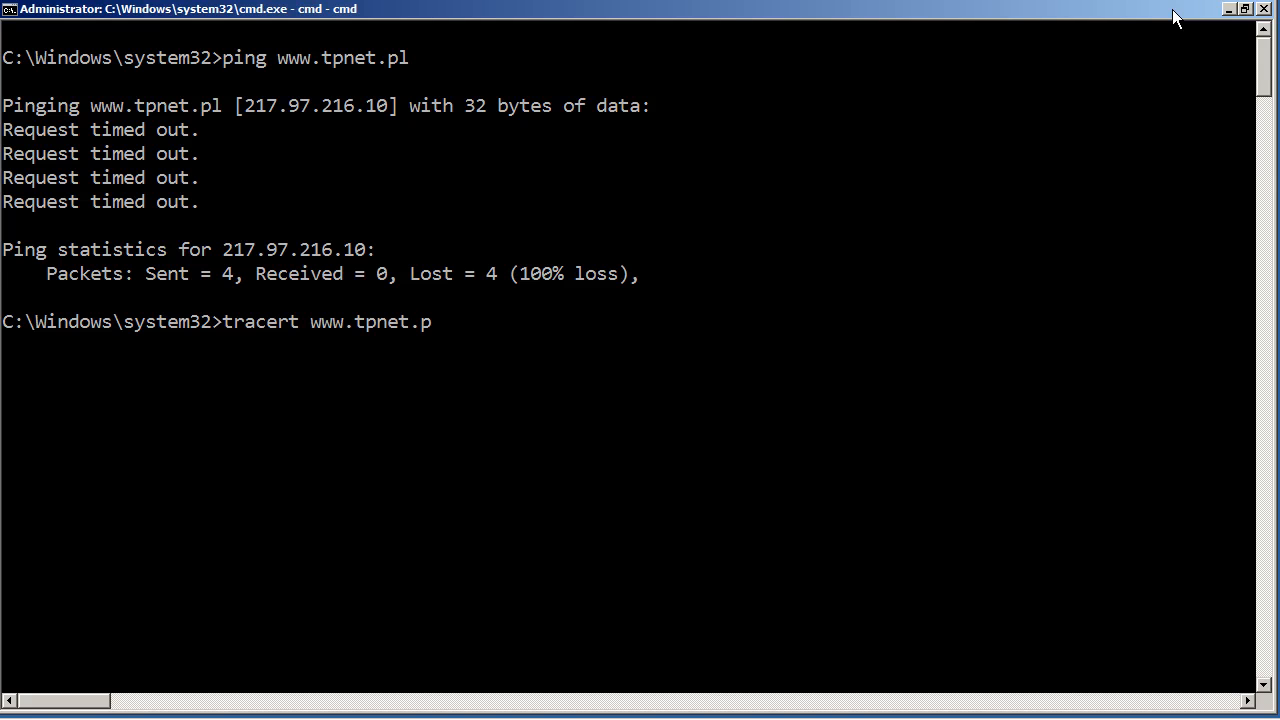
pyautogui.press('Return')
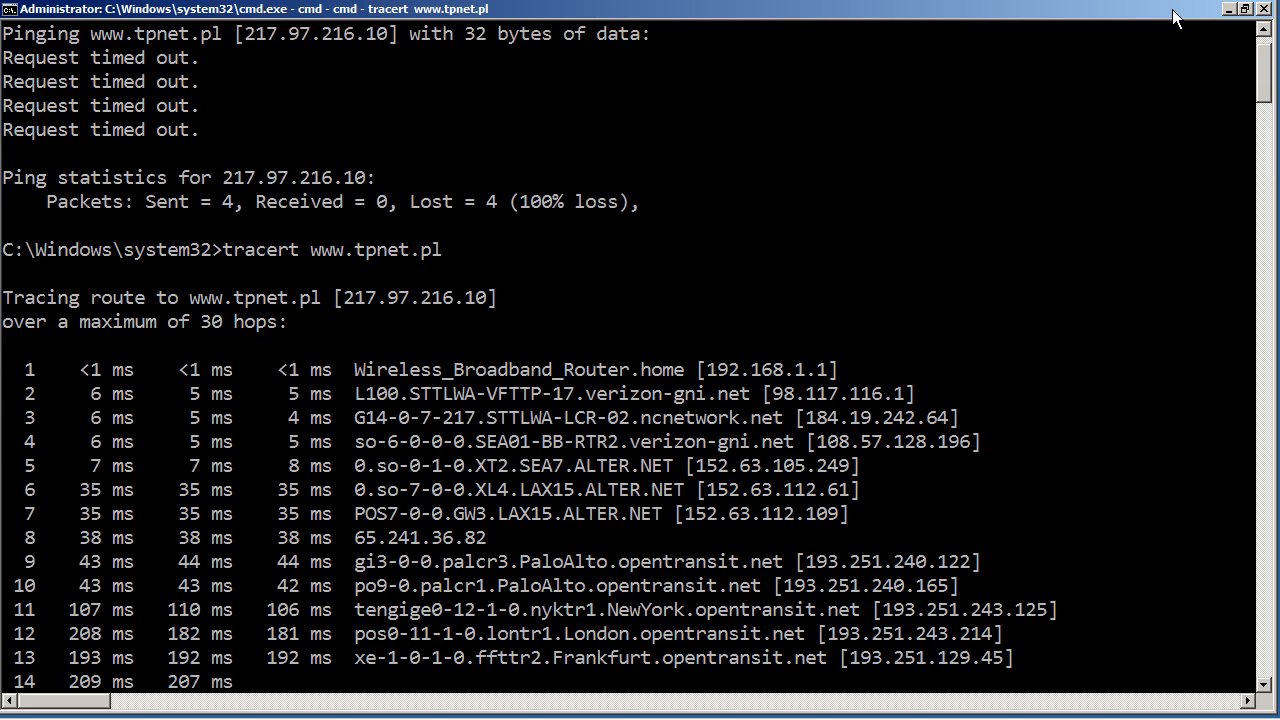
pyautogui.scroll(-3)
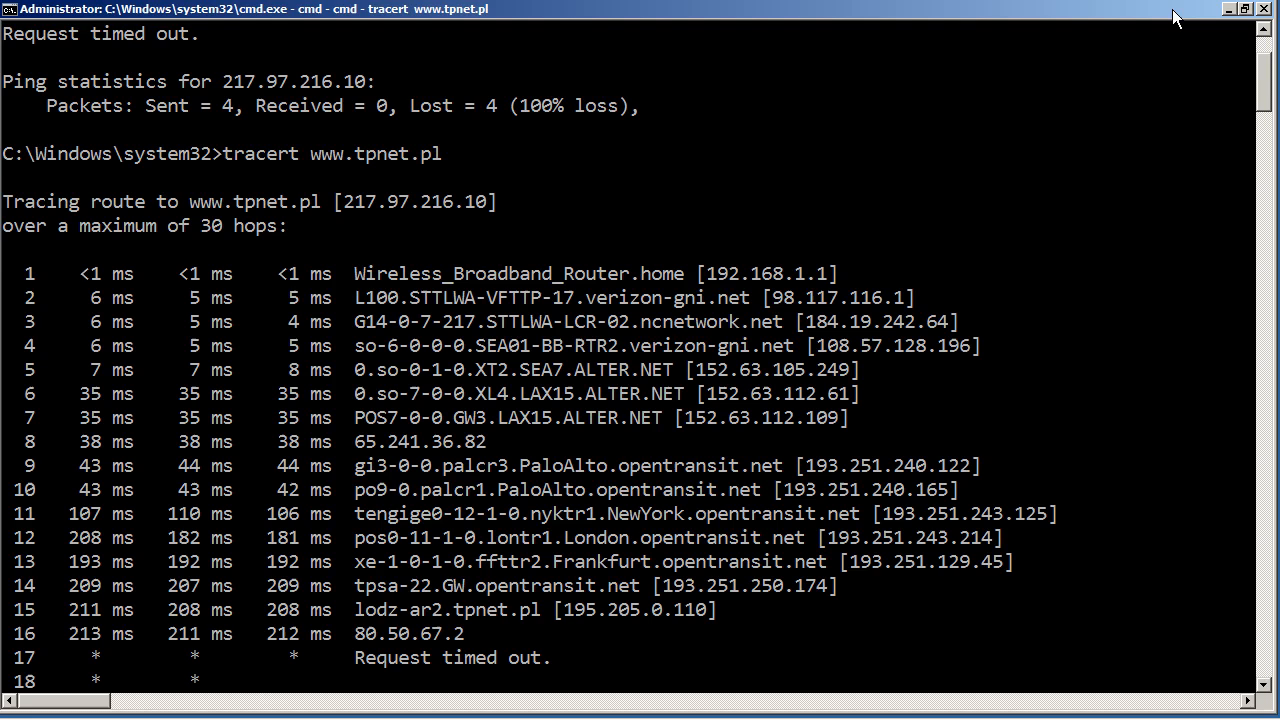
# - Abort the tracert with Ctrl+C at hop 19 after hops 17-19 time out
pyautogui.scroll(-3)
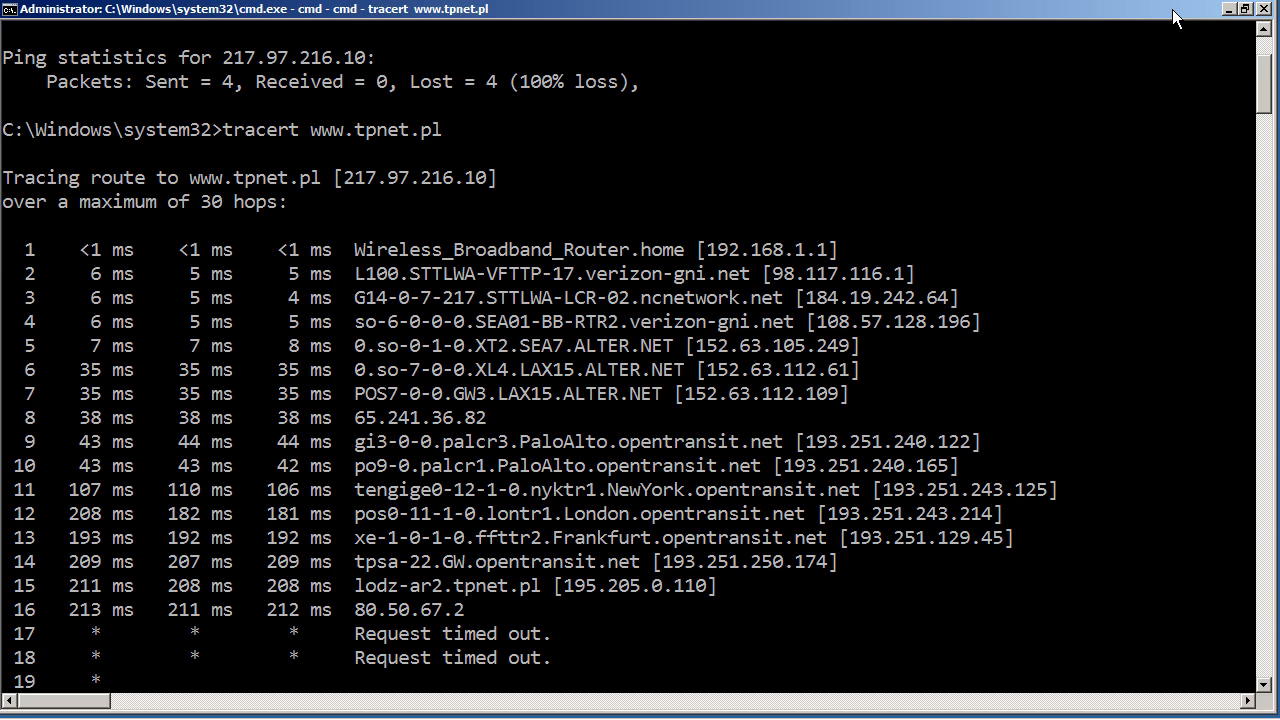
pyautogui.press('ctrl+c')
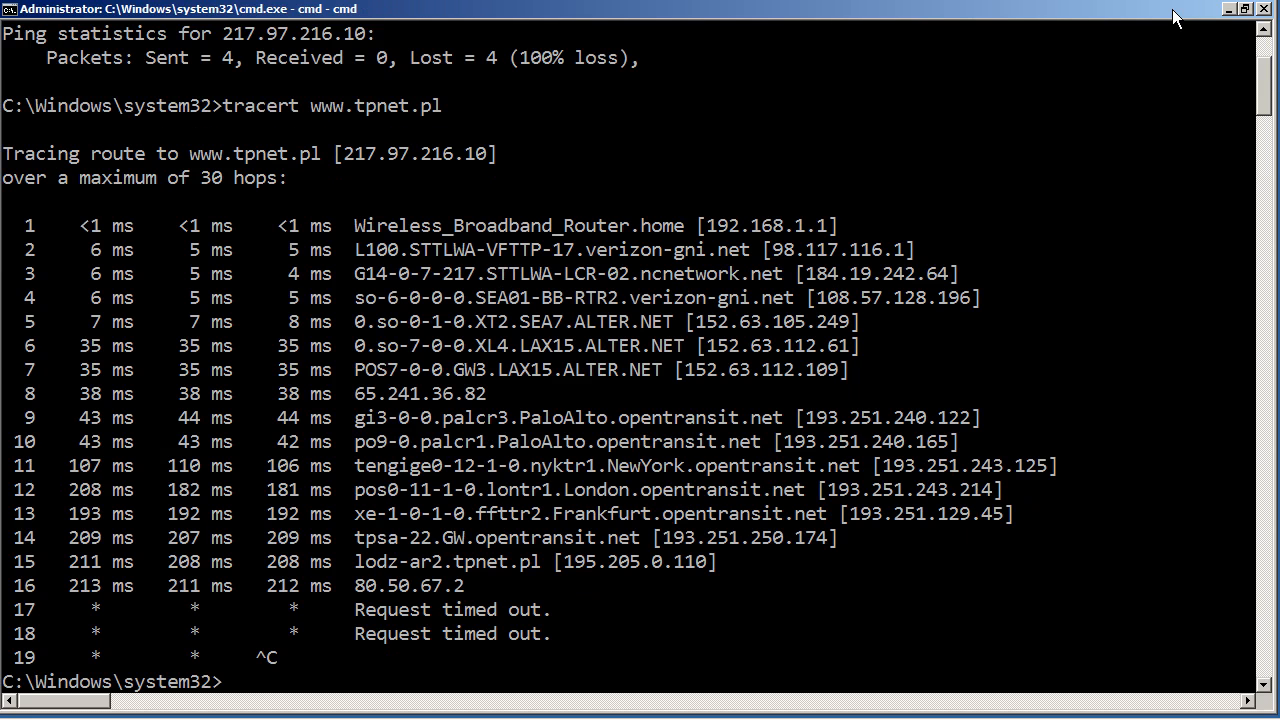